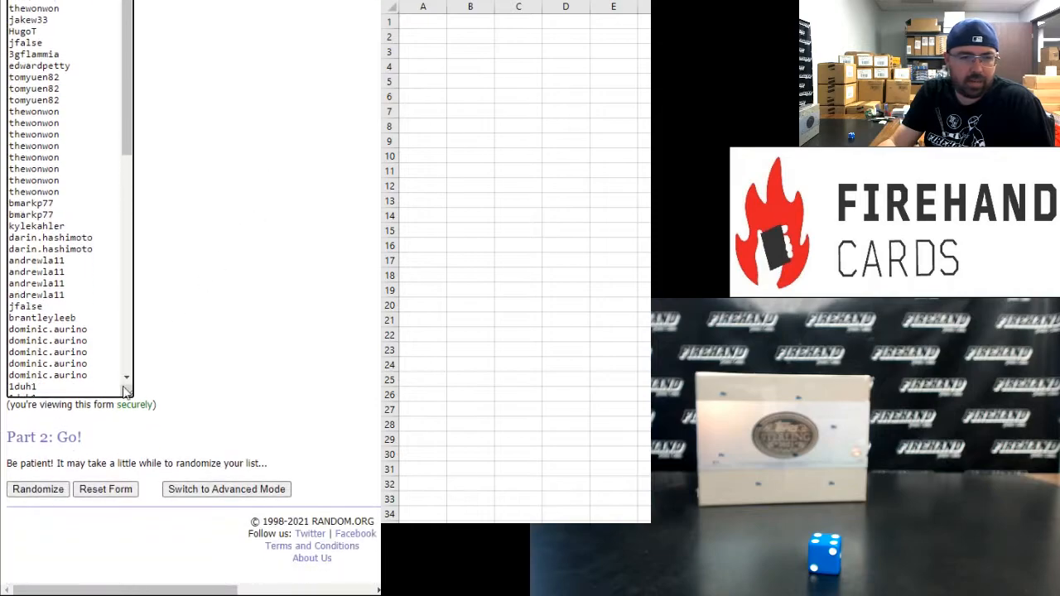
Step: Randomize the 82 breaker usernames, then reshuffle them three more times with Again!
click(38, 489)
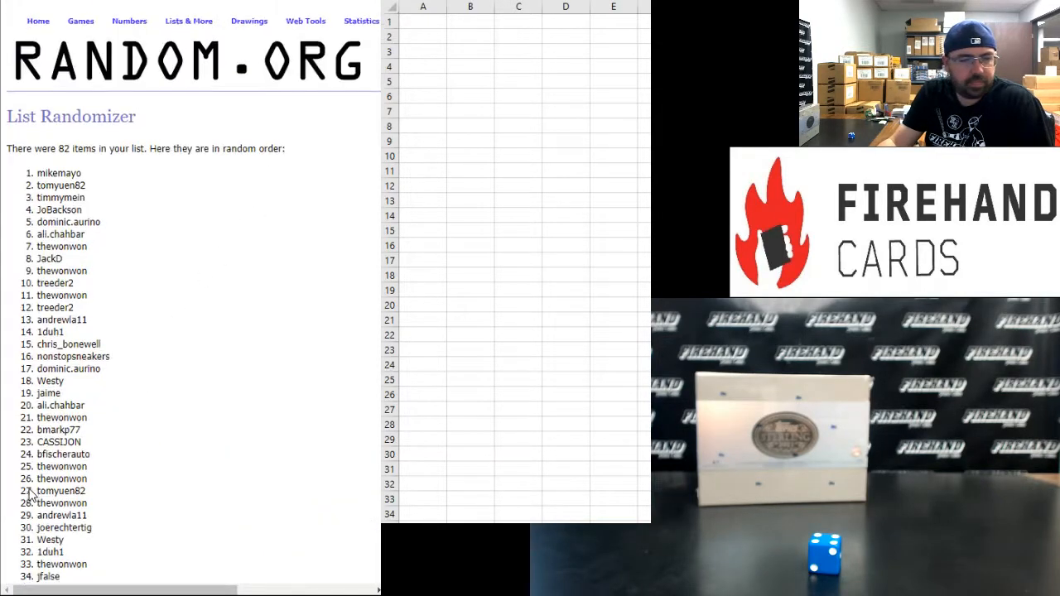
scroll(down, 3)
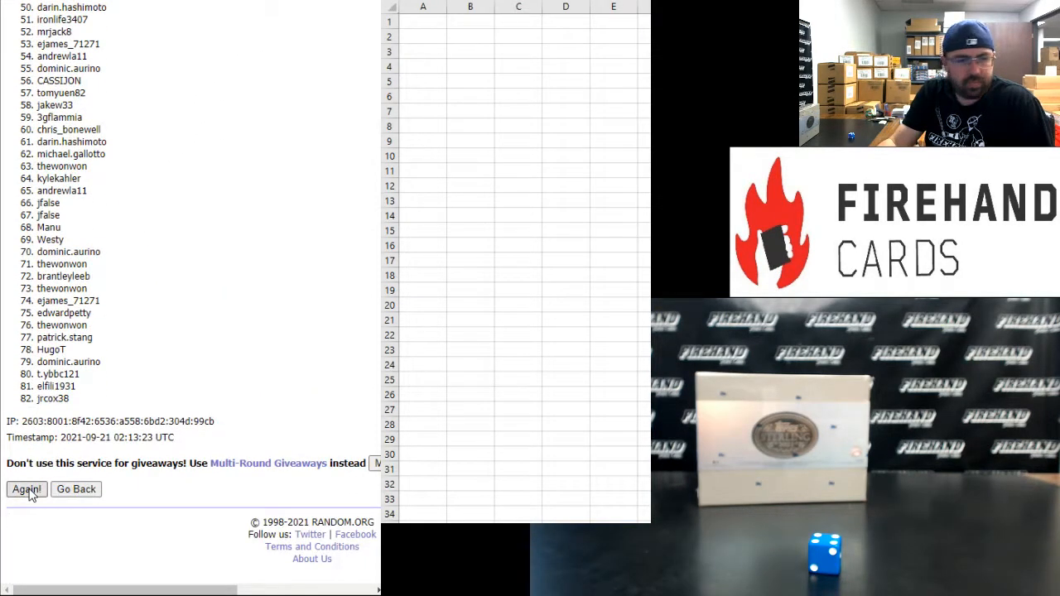
click(26, 489)
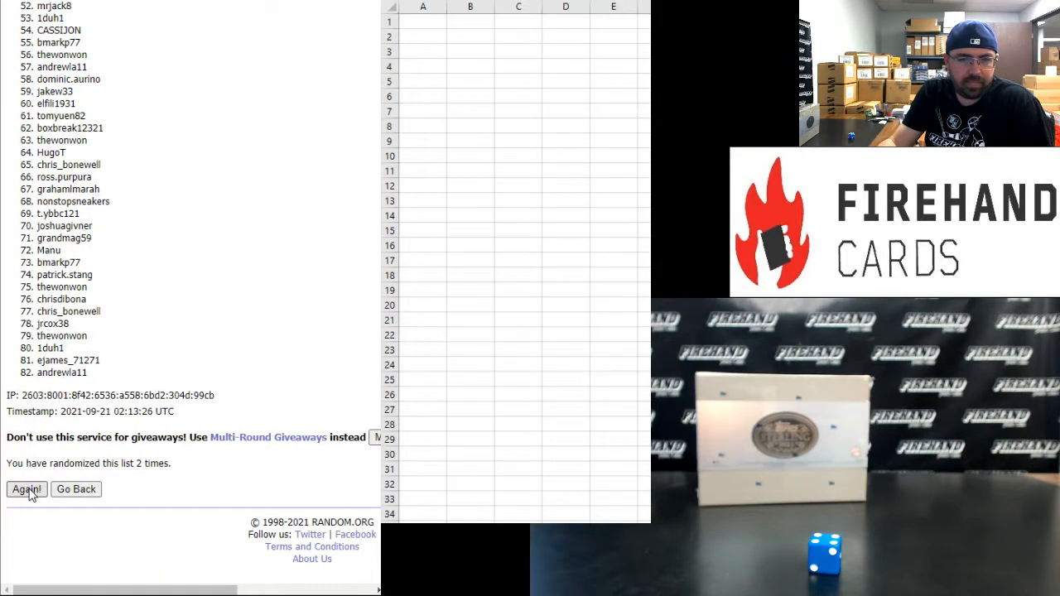
click(25, 489)
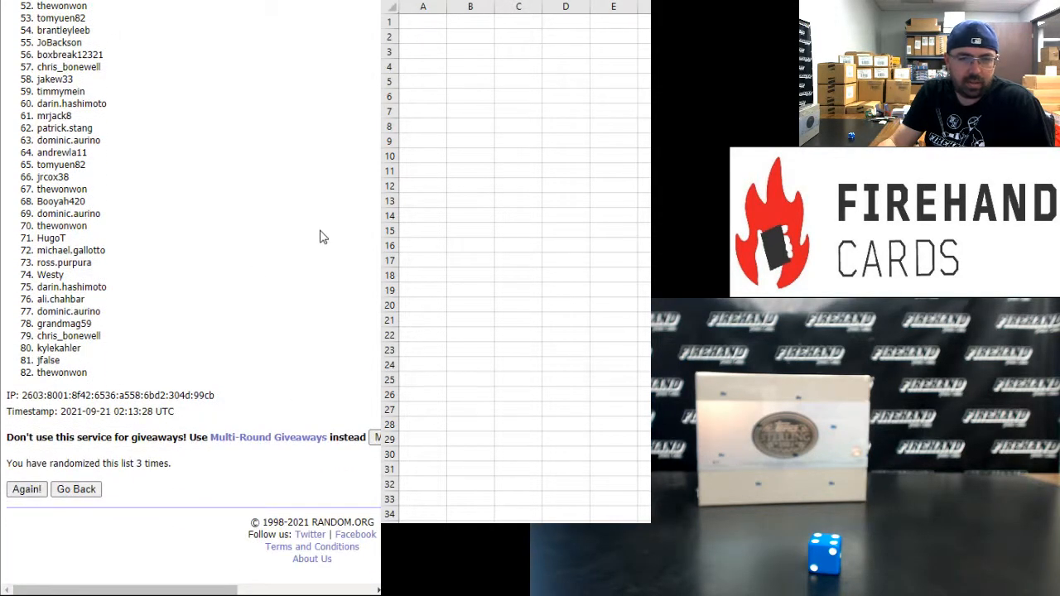
click(26, 489)
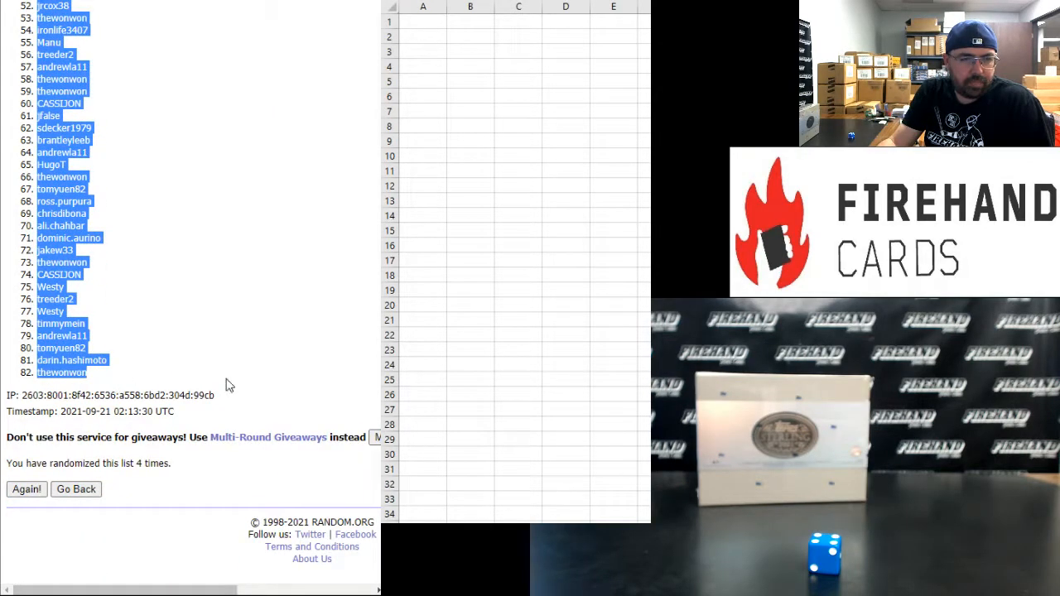
click(423, 21)
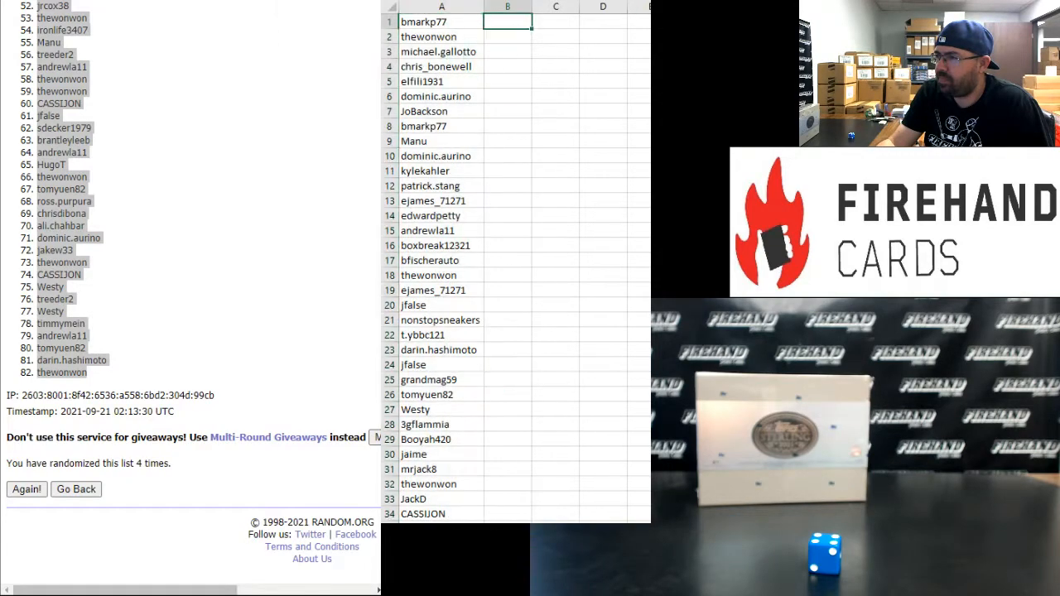
click(75, 489)
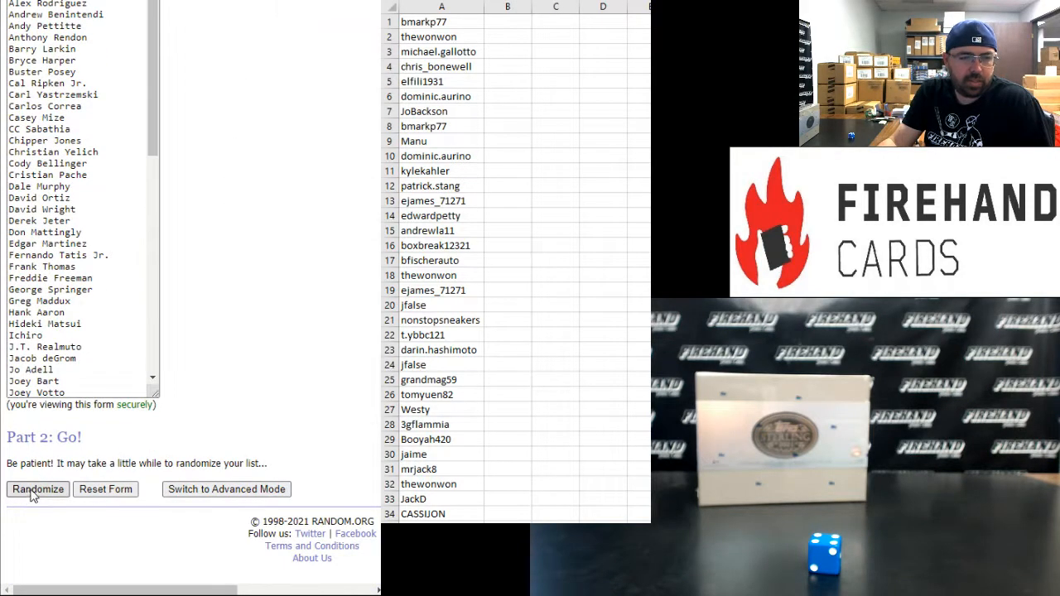
Step: Randomize the baseball player names, then reshuffle them three more times with Again!
click(37, 488)
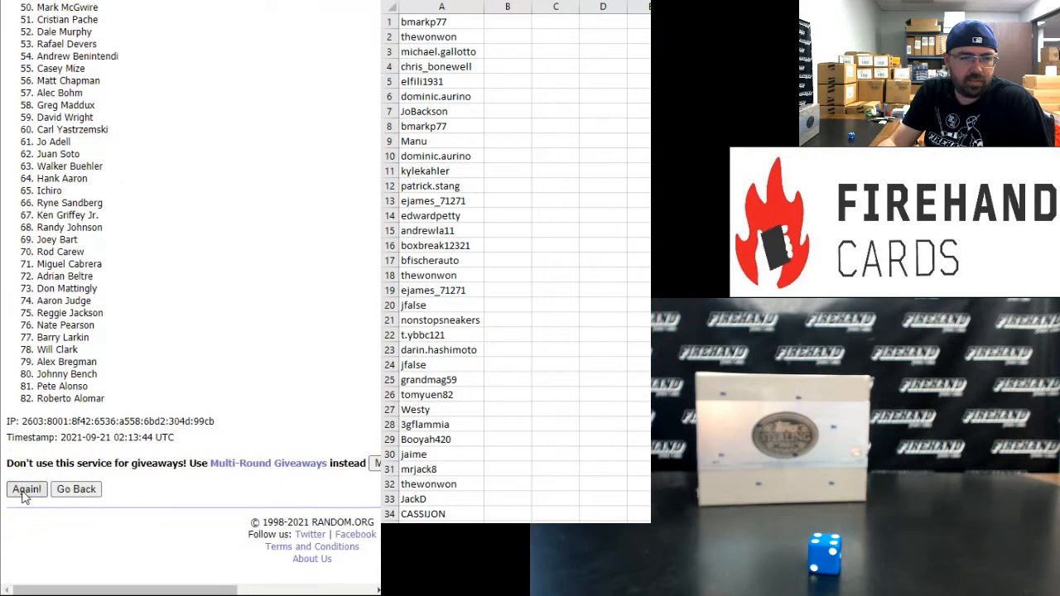
click(26, 489)
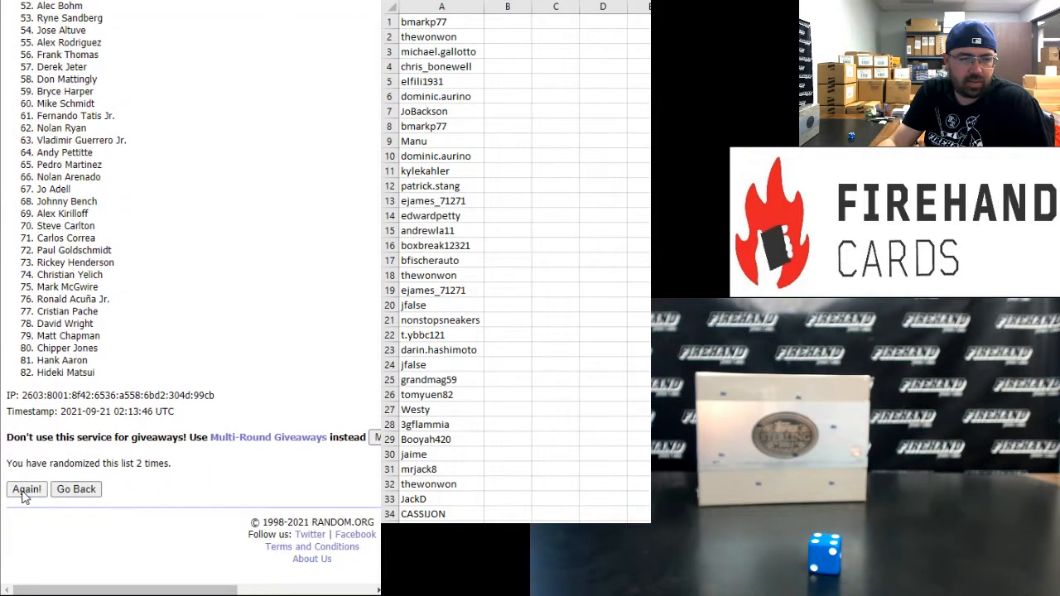
click(25, 488)
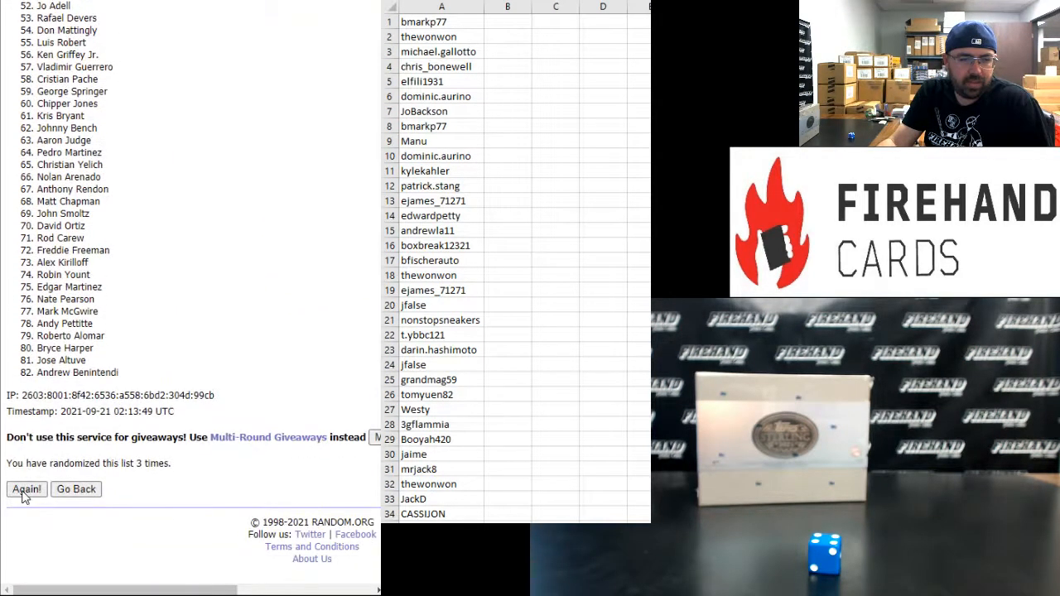
click(26, 489)
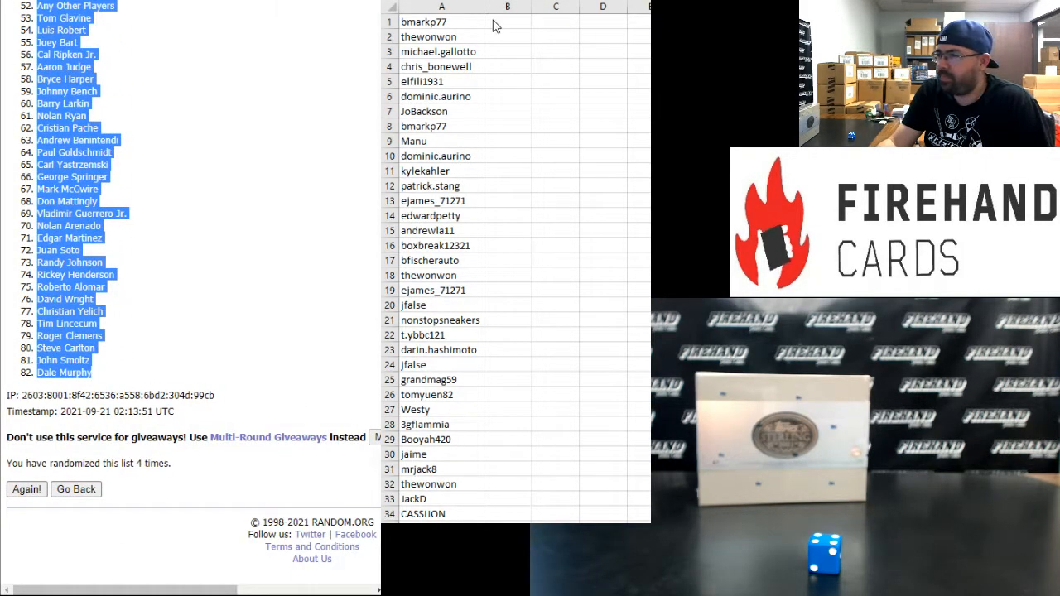
Step: Paste the shuffled player names into column B beside the alphabetically sorted usernames
key(ctrl+v)
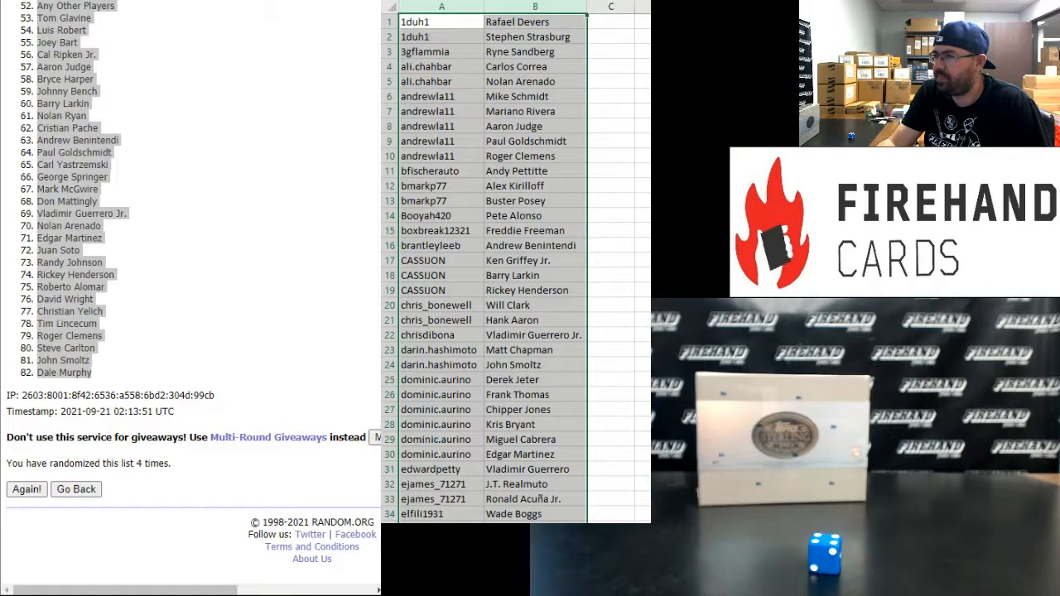
click(441, 6)
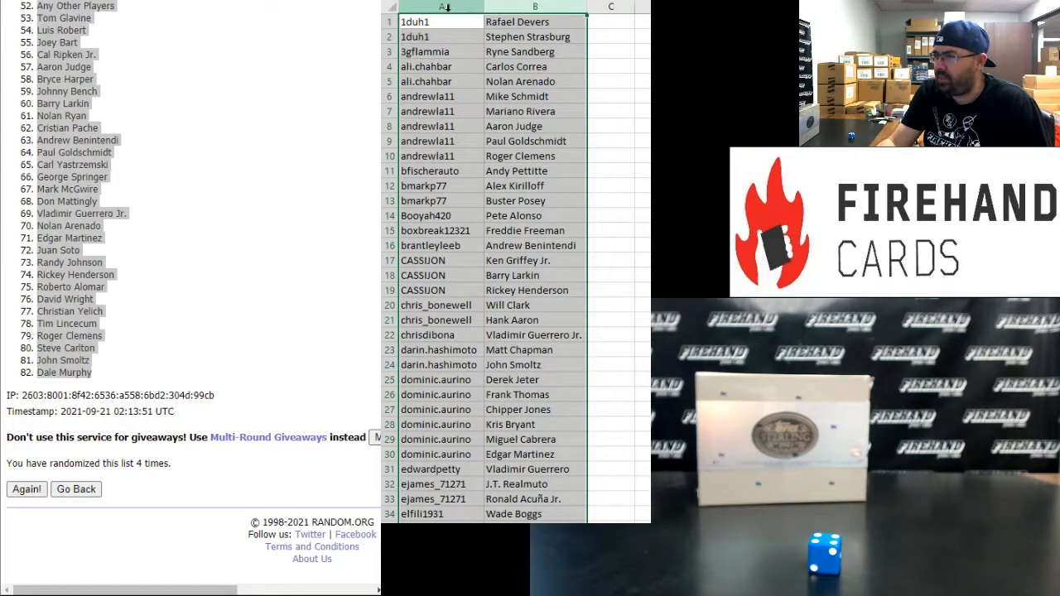
scroll(down, 3)
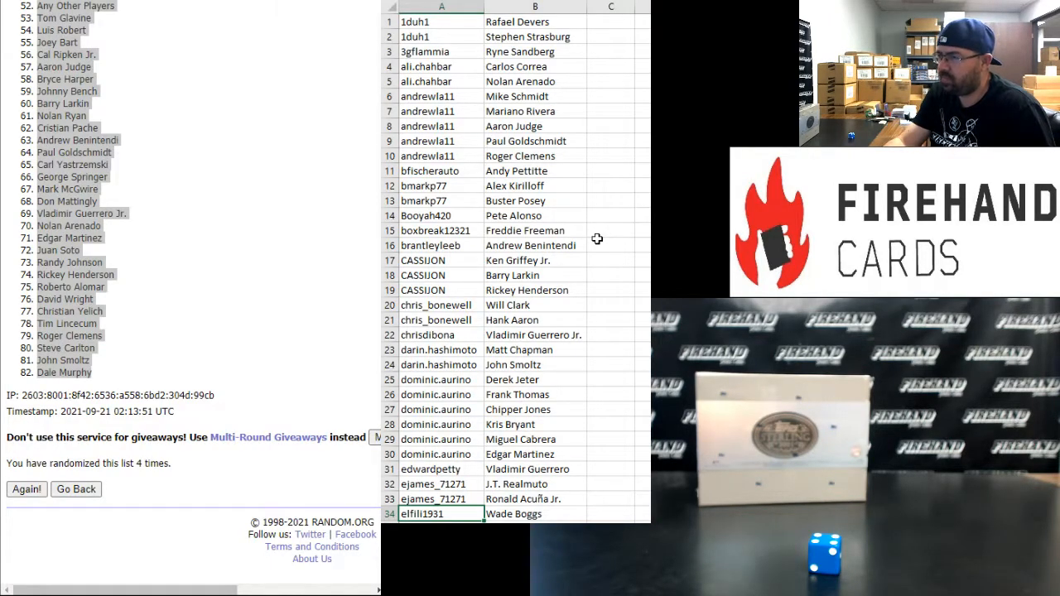
scroll(down, 3)
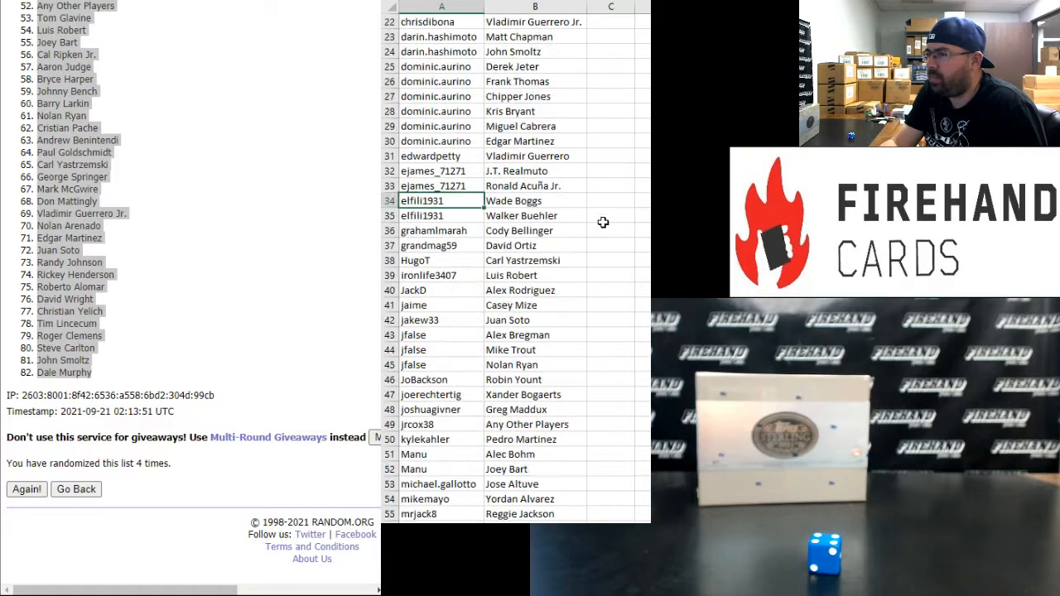
scroll(down, 3)
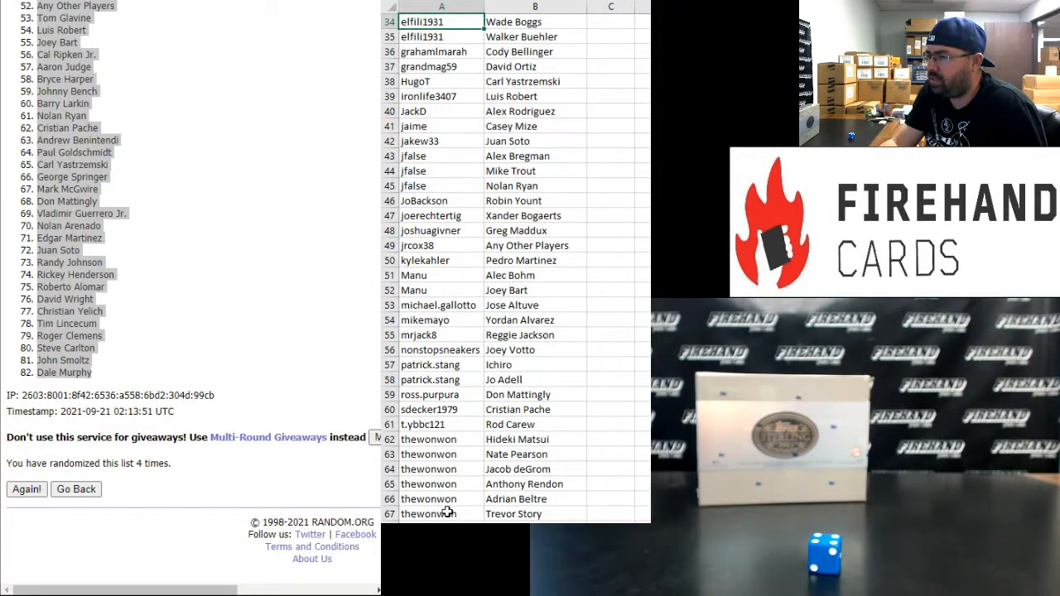